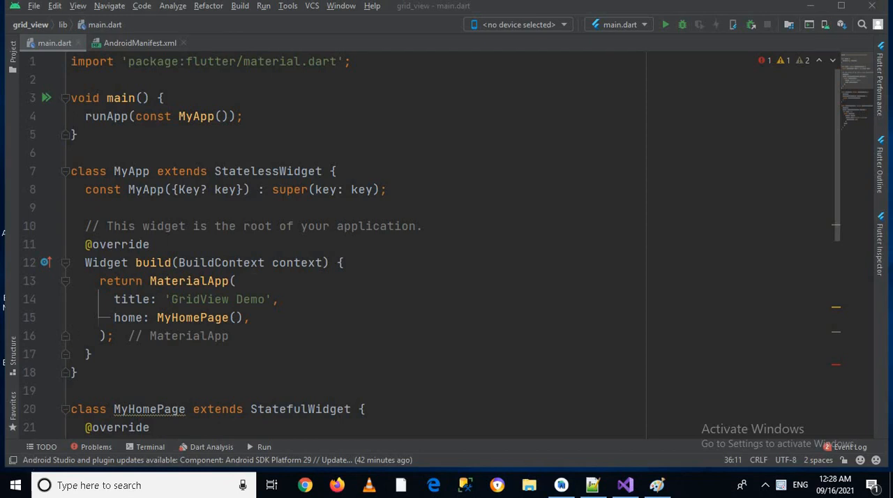
Set the Scaffold body to Center( with a child: GridView.count grid.
{"action": "scroll", "scroll_direction": "down", "scroll_amount": 3}
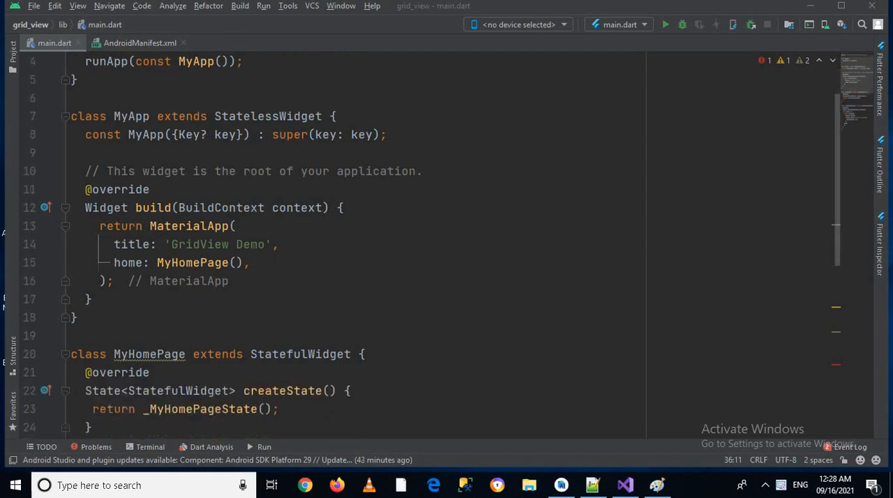
{"action": "scroll", "scroll_direction": "up", "scroll_amount": 3}
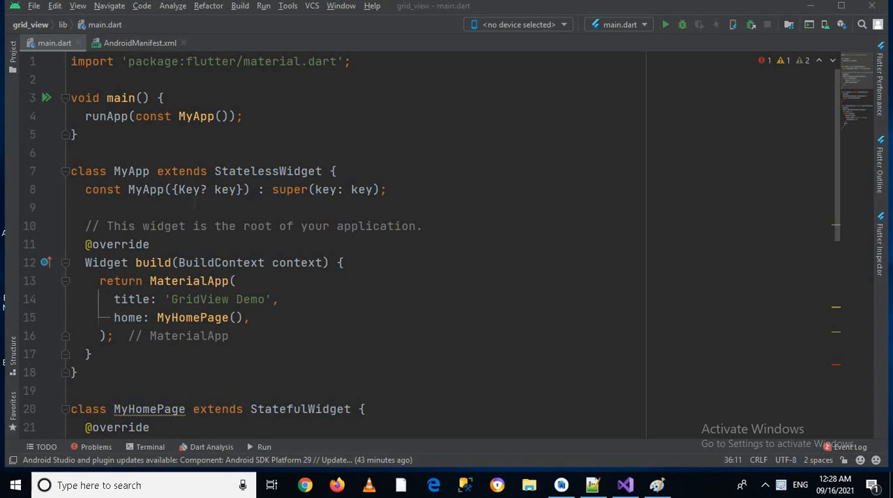
{"action": "scroll", "scroll_direction": "down", "scroll_amount": 3}
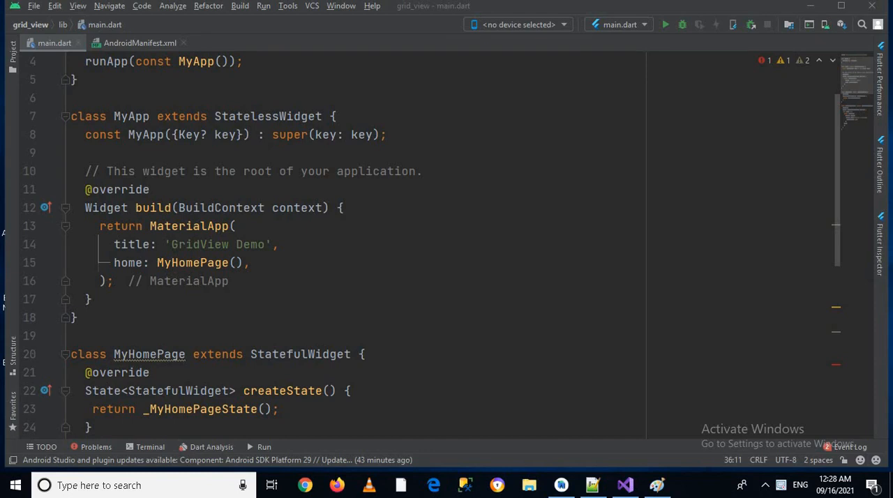
{"action": "scroll", "scroll_direction": "down", "scroll_amount": 3}
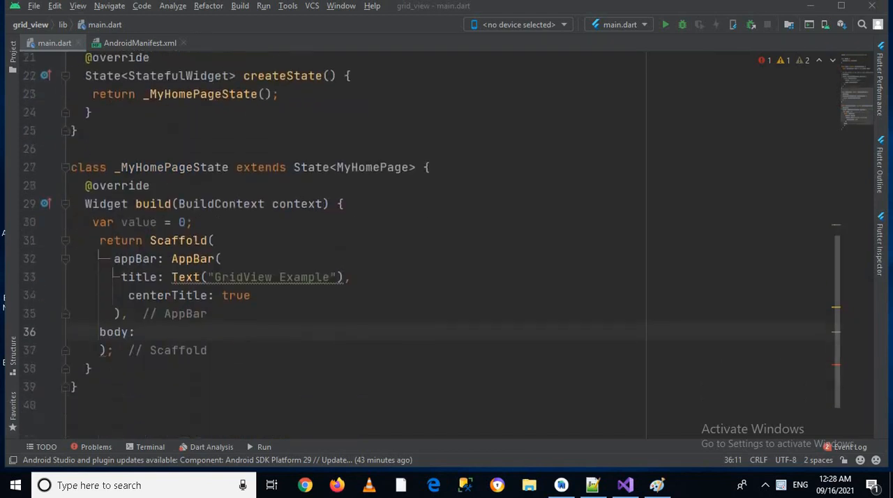
{"action": "scroll", "scroll_direction": "down", "scroll_amount": 3}
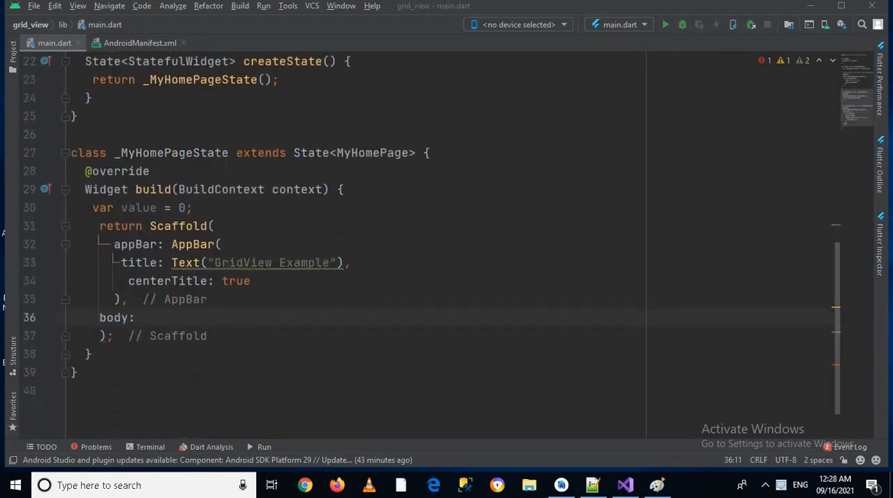
{"action": "scroll", "scroll_direction": "down", "scroll_amount": 3}
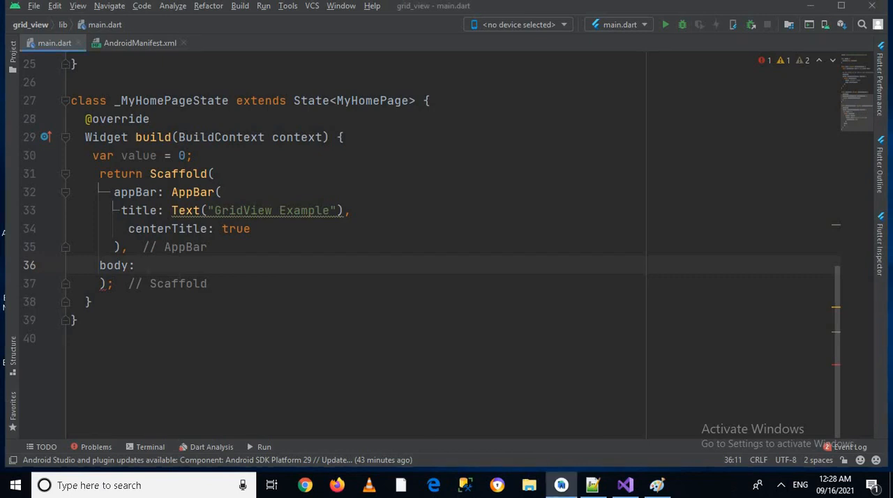
{"action": "type", "text": "Cen"}
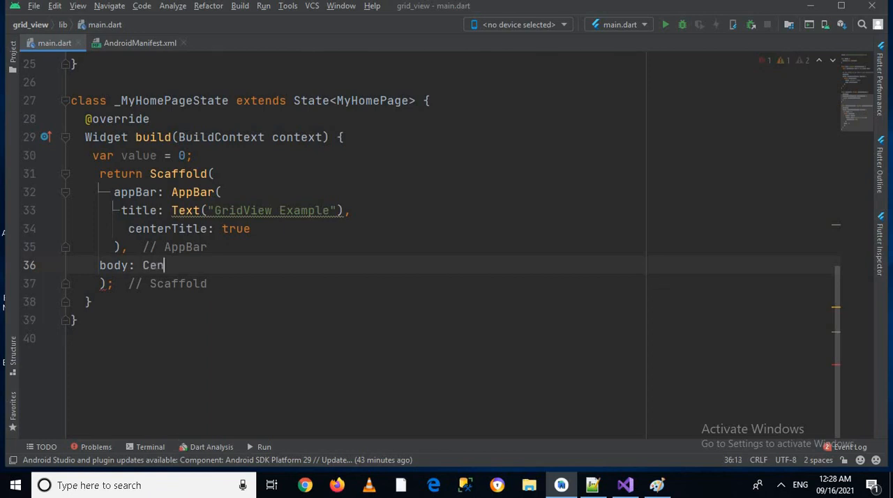
{"action": "type", "text": "ter("}
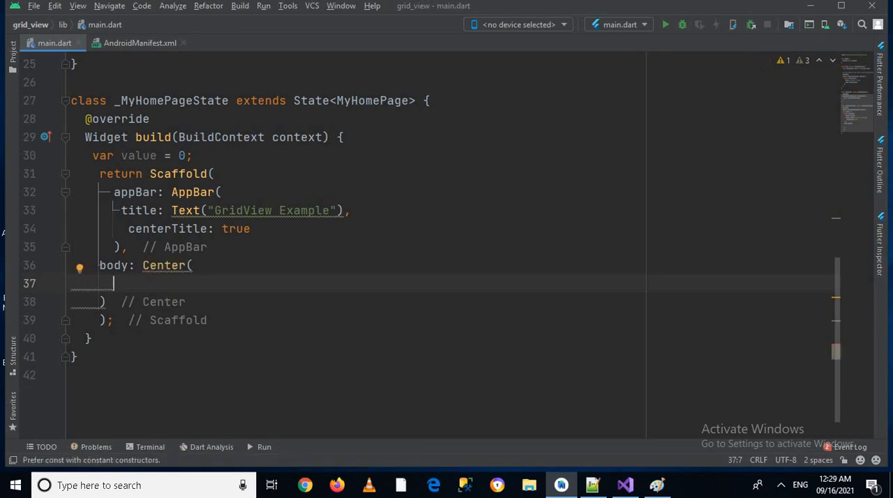
{"action": "type", "text": "ch"}
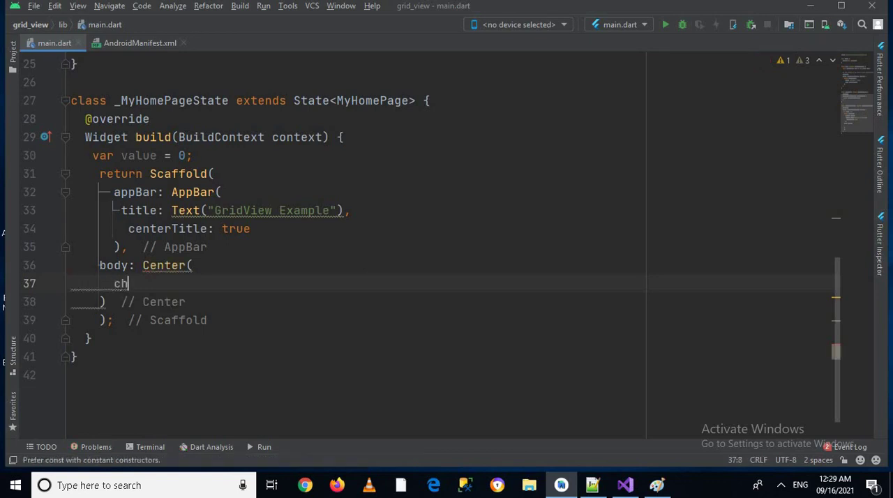
{"action": "type", "text": "ild:"}
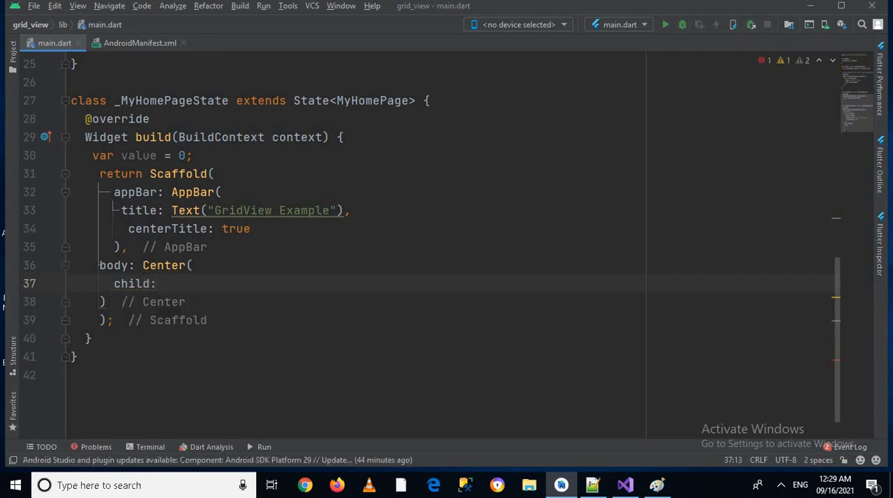
{"action": "type", "text": "Gr"}
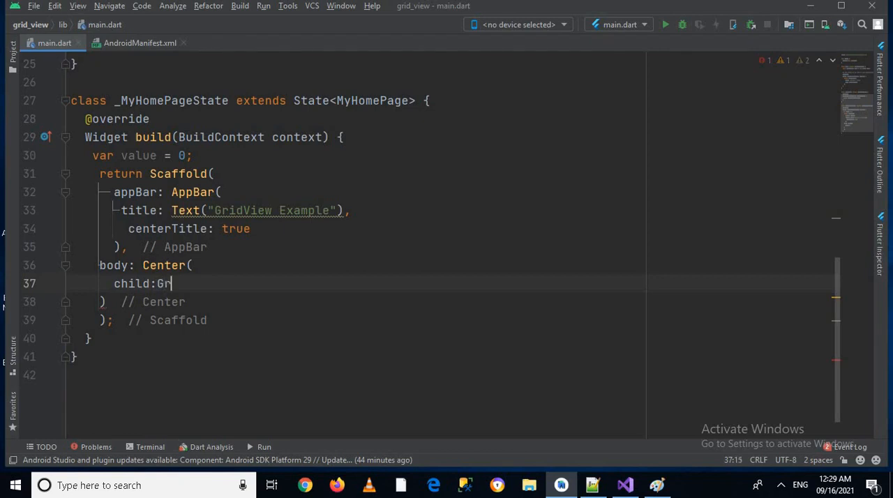
{"action": "type", "text": "id"}
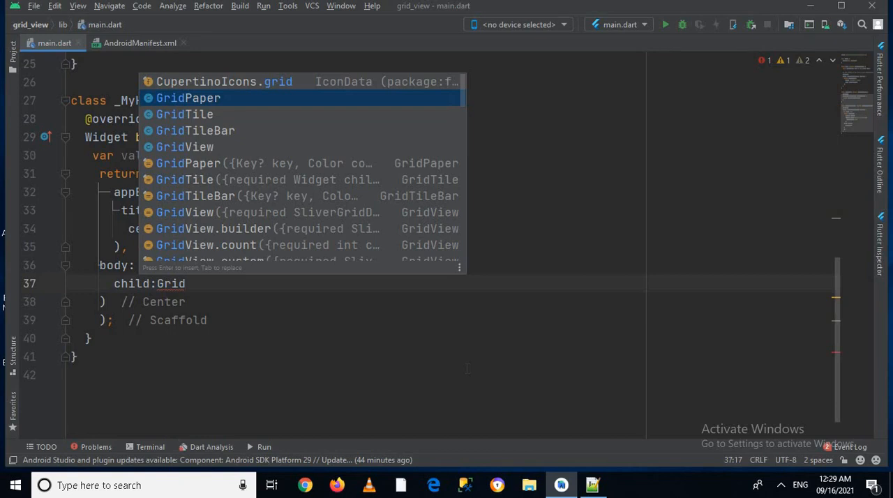
{"action": "type", "text": "v"}
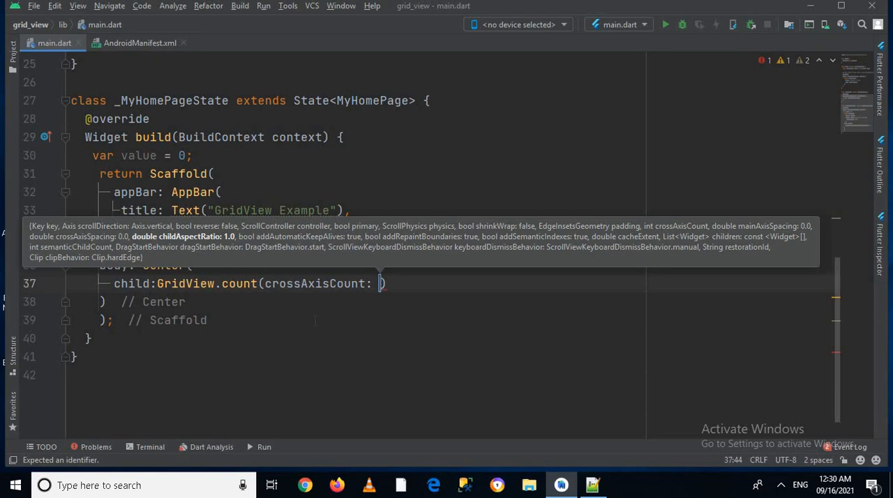
Set crossAxisCount to 3 and add children: List.generate(50, (index){ }).
{"action": "type", "text": "3"}
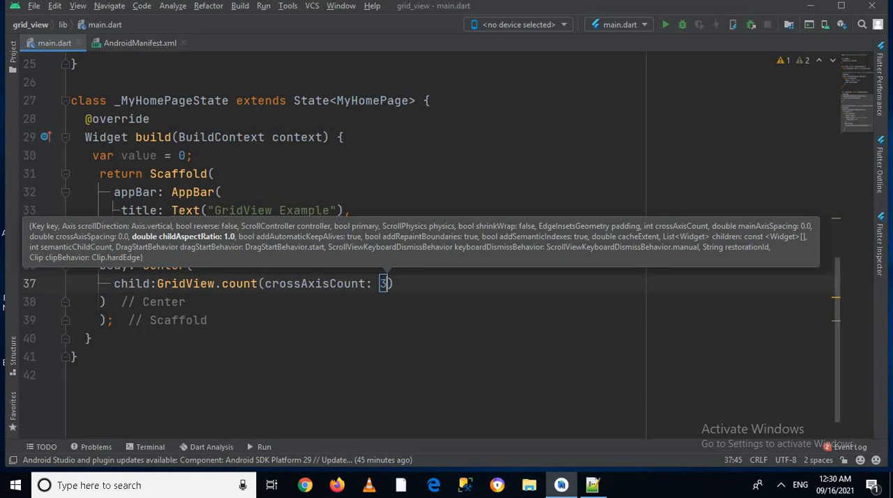
{"action": "type", "text": ","}
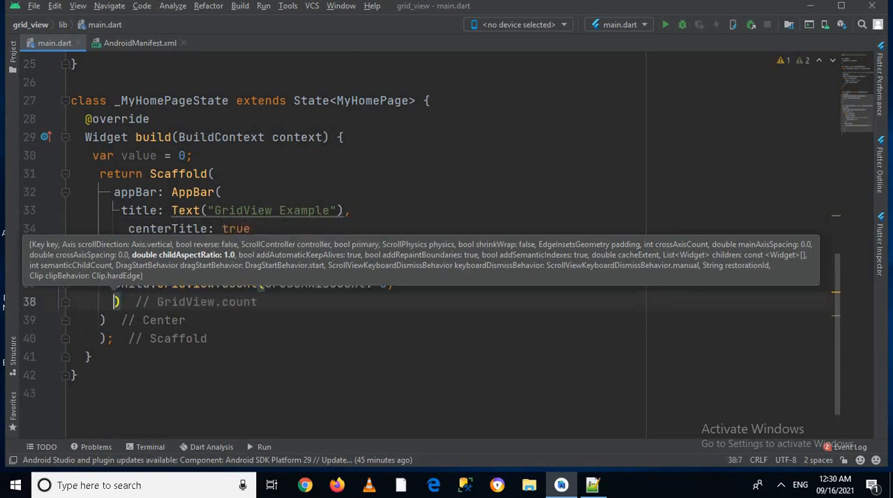
{"action": "type", "text": "children:"}
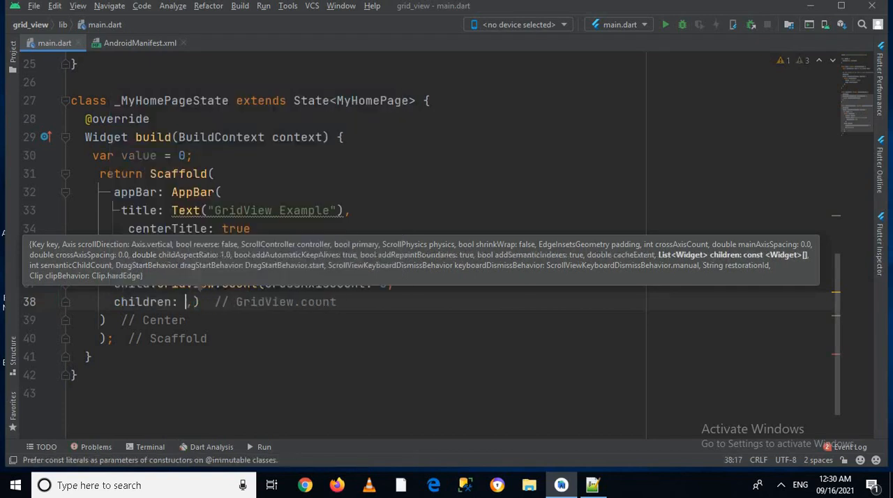
{"action": "type", "text": "List"}
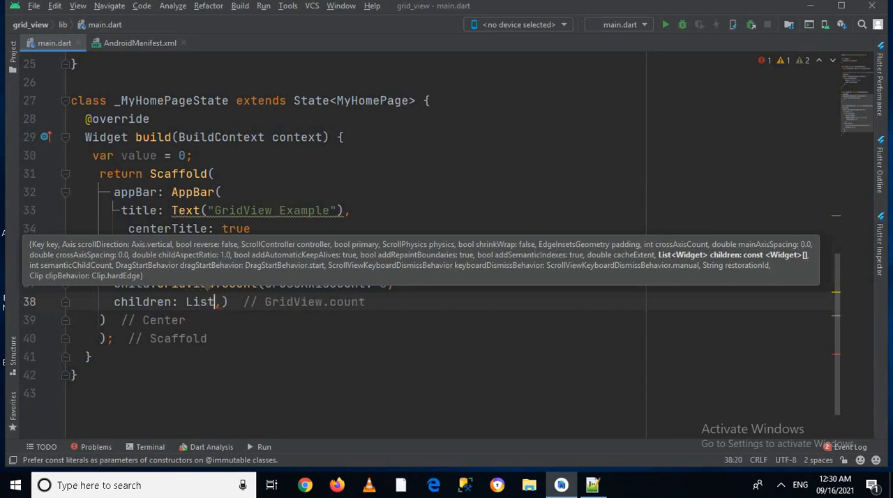
{"action": "type", "text": "."}
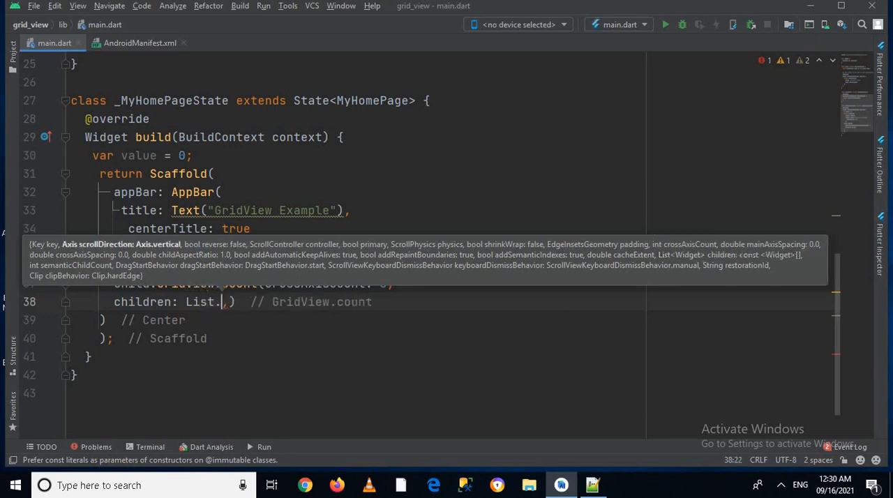
{"action": "type", "text": "generate(, (index) => null"}
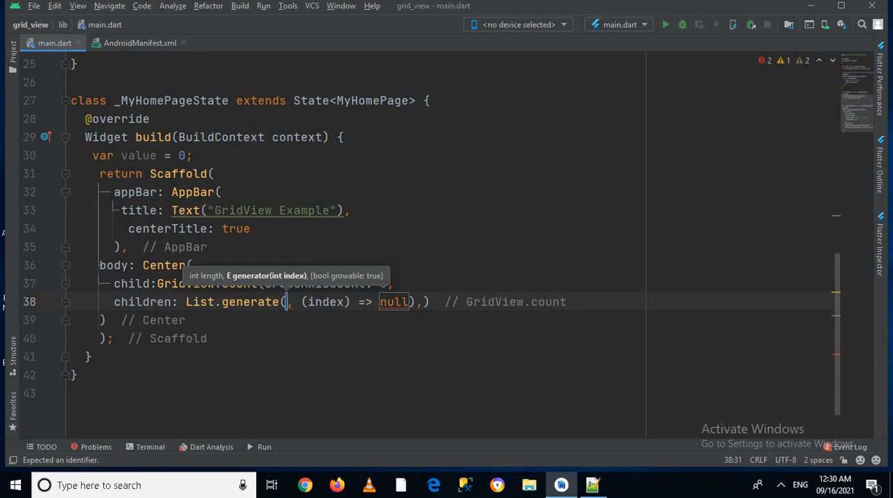
{"action": "type", "text": "5"}
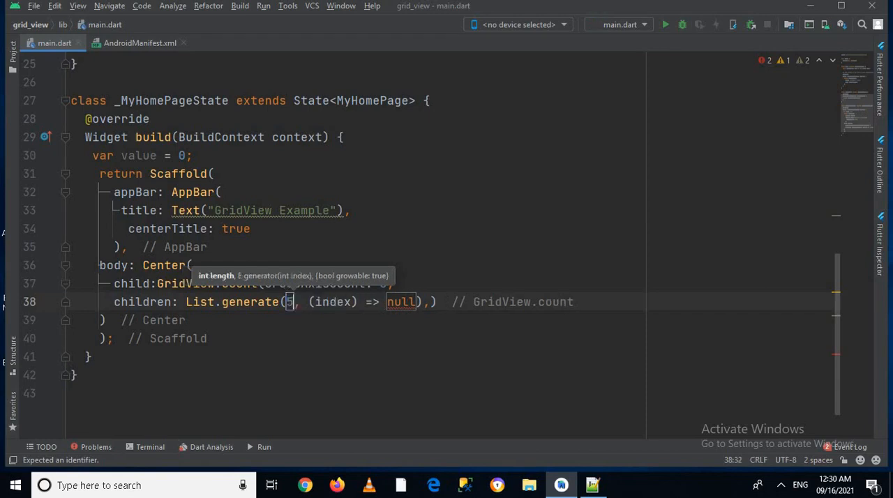
{"action": "type", "text": "0"}
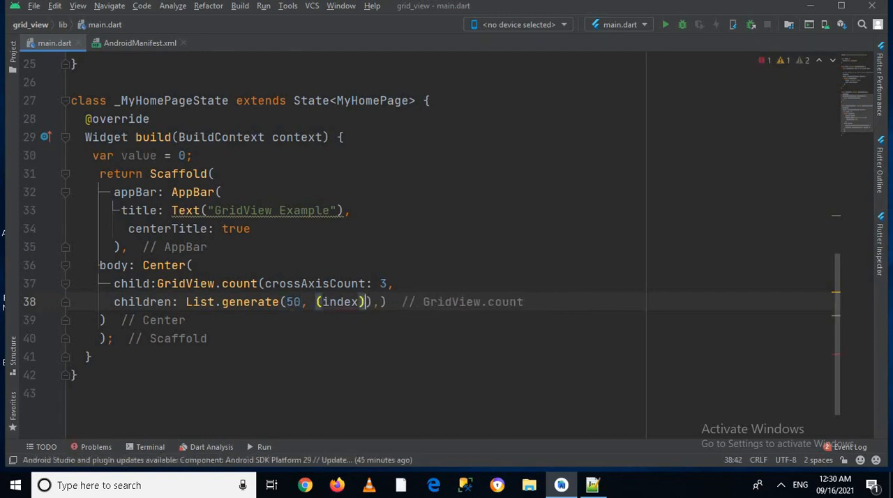
{"action": "type", "text": "{"}
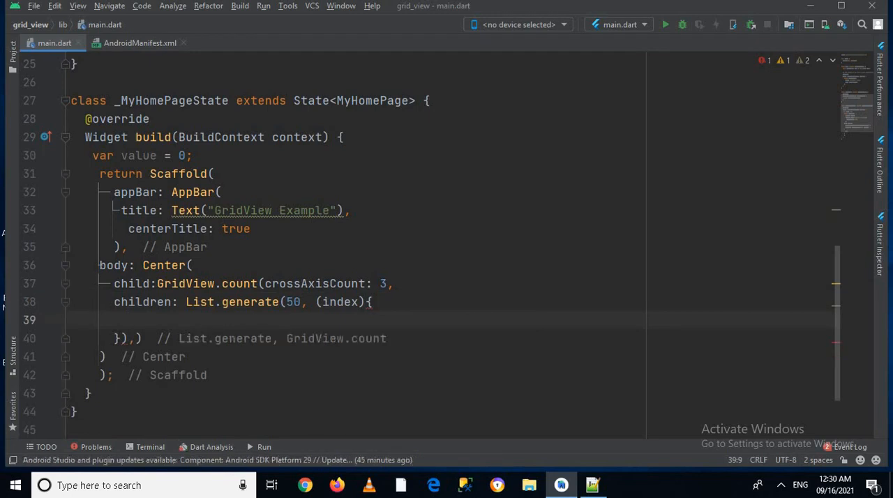
Return Card(child: Center(child: Text("$index"))) for each generated item.
{"action": "type", "text": "ret"}
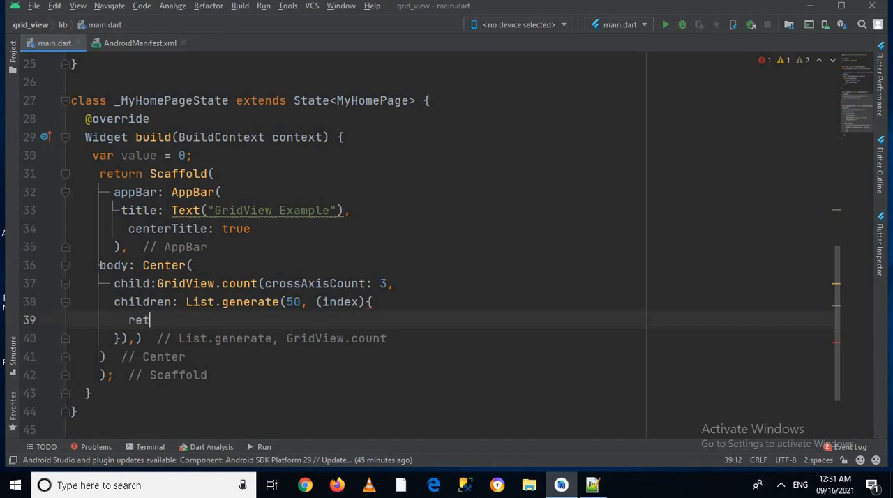
{"action": "type", "text": "urn C"}
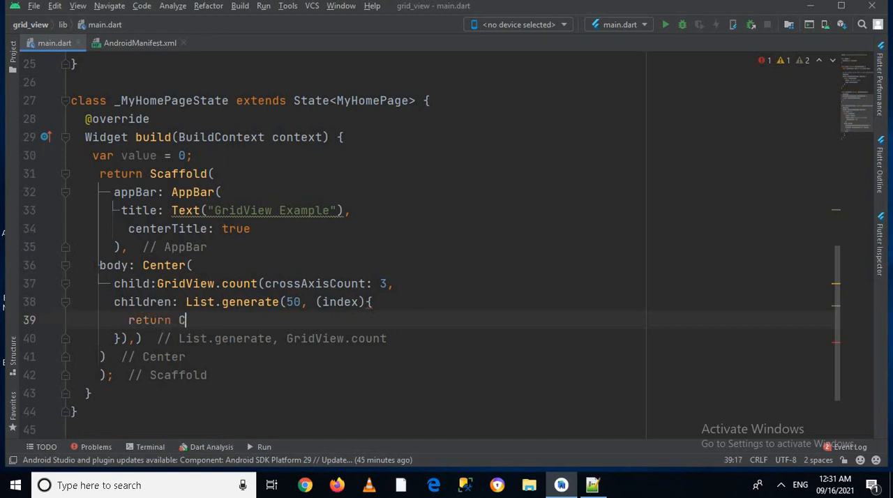
{"action": "type", "text": "ard"}
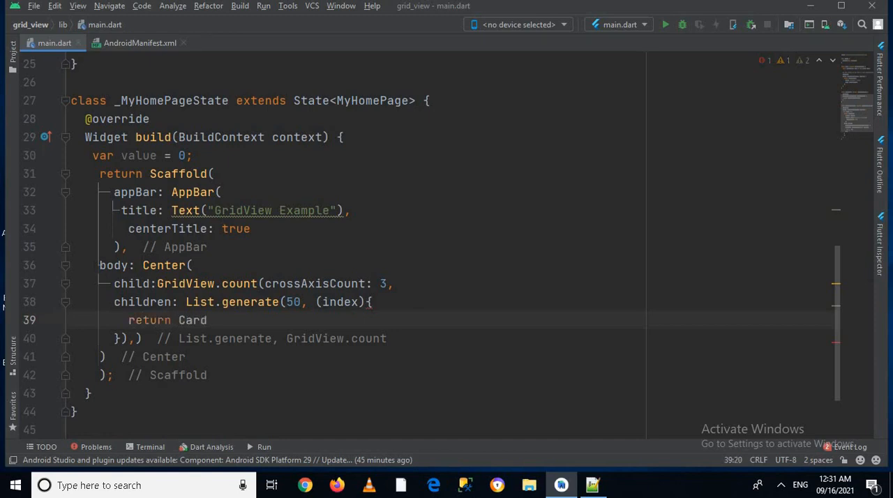
{"action": "type", "text": "("}
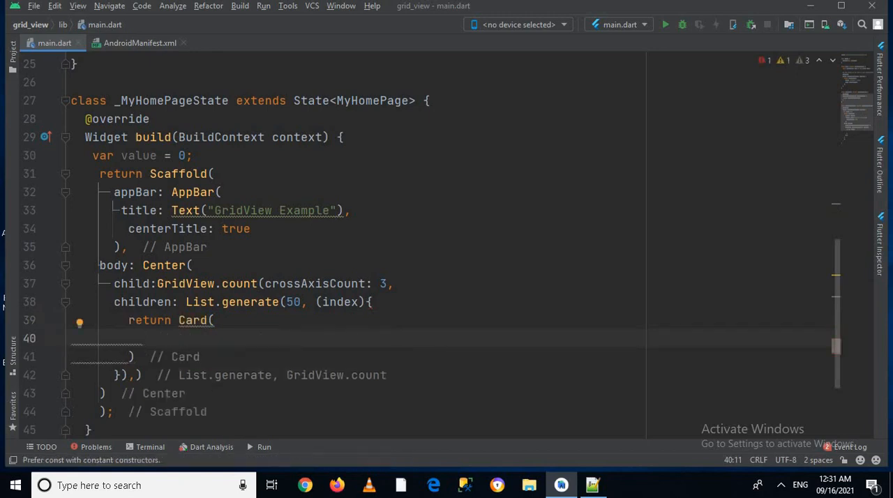
{"action": "type", "text": "child: Cen,"}
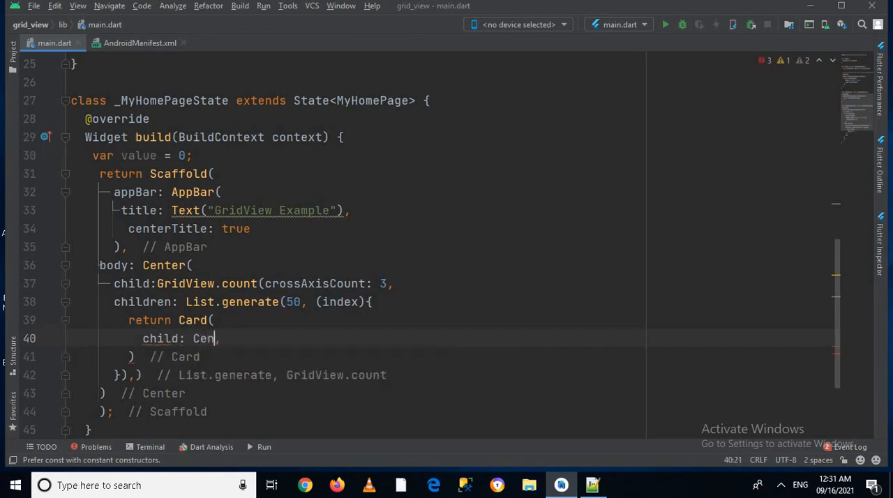
{"action": "type", "text": "ter("}
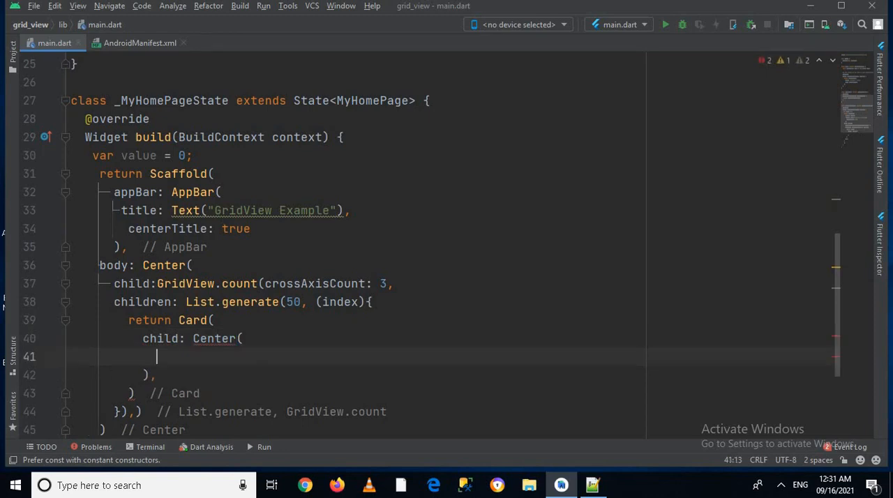
{"action": "type", "text": "child: ,"}
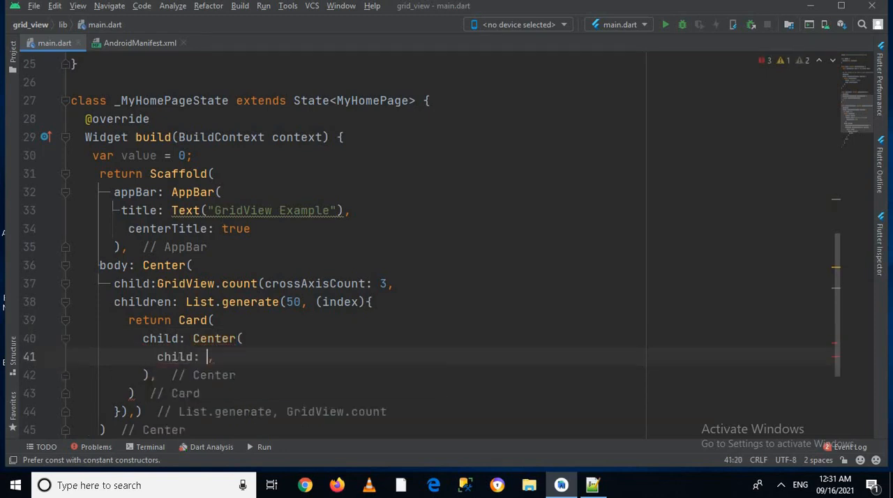
{"action": "type", "text": "Text"}
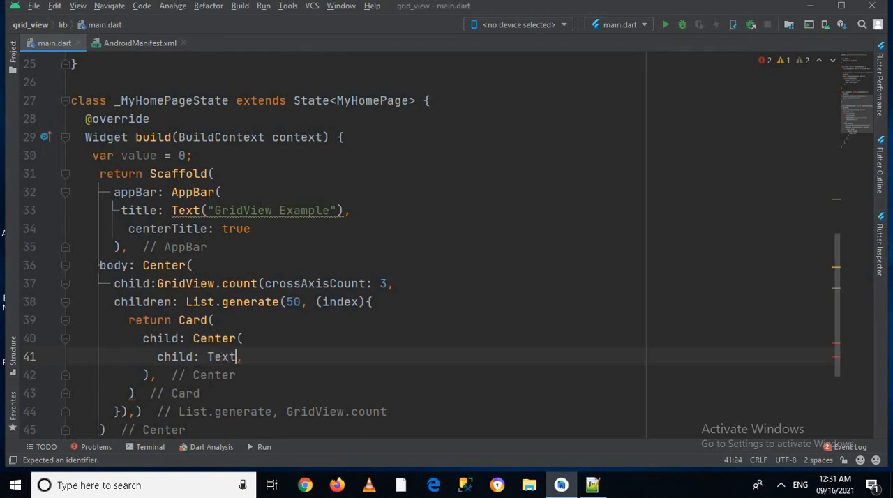
{"action": "type", "text": "(\"\")"}
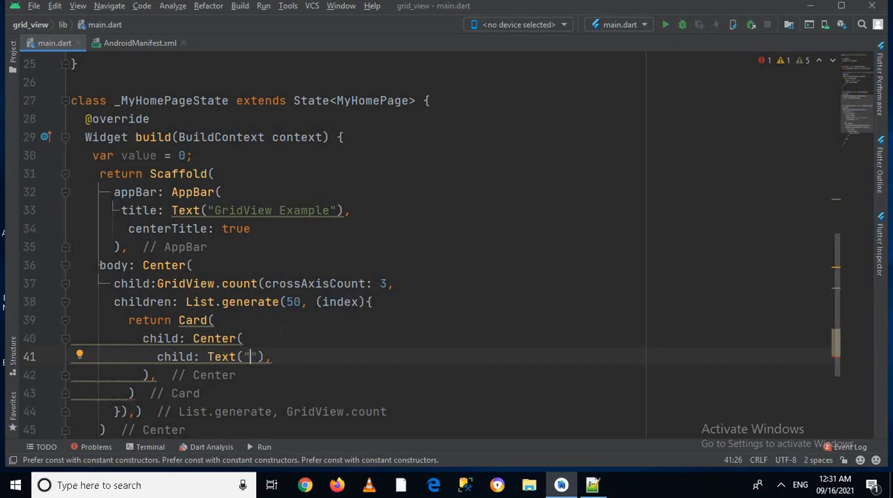
{"action": "type", "text": "$i"}
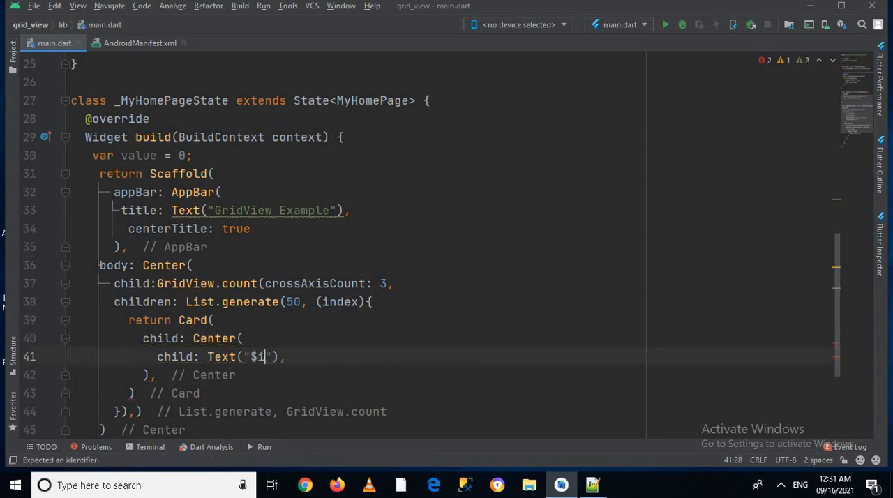
{"action": "type", "text": "ndex"}
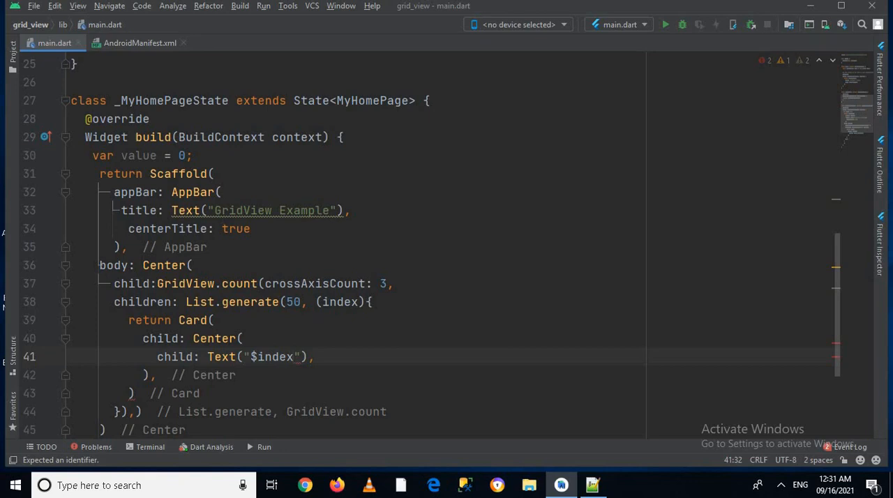
Add a style: TextStyle with fontSize 18 to the index Text.
{"action": "type", "text": "\" \""}
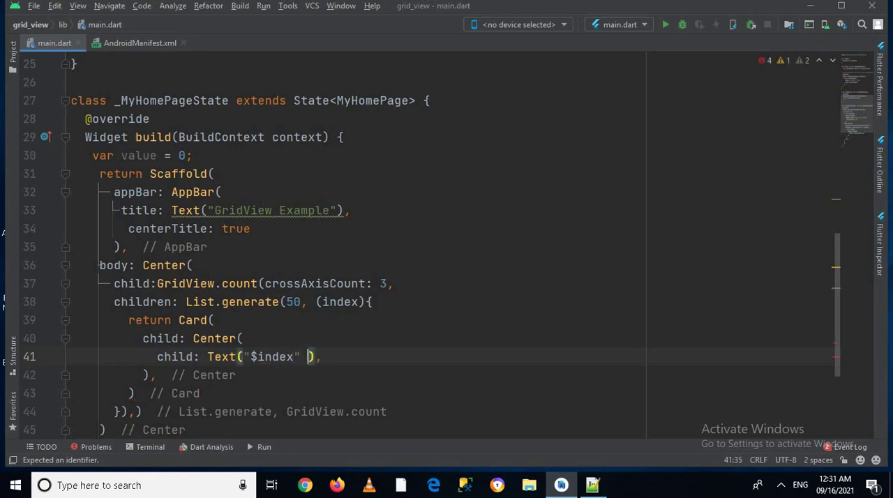
{"action": "type", "text": "style:"}
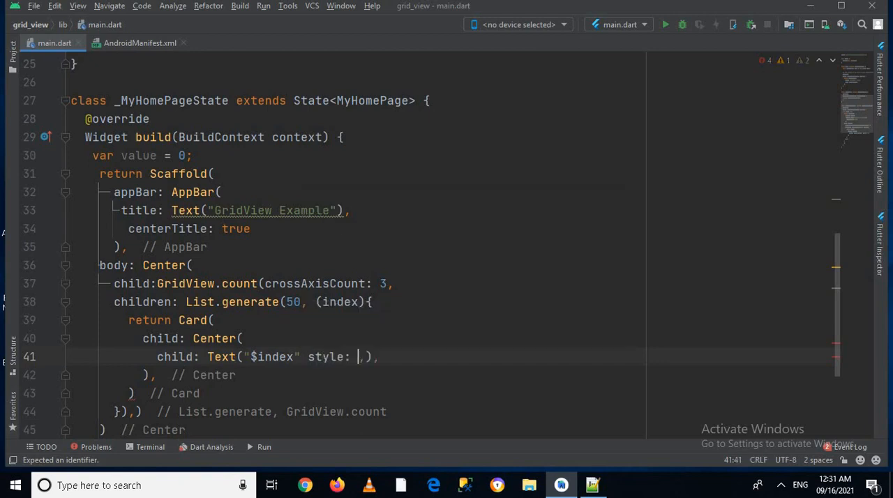
{"action": "type", "text": "Text"}
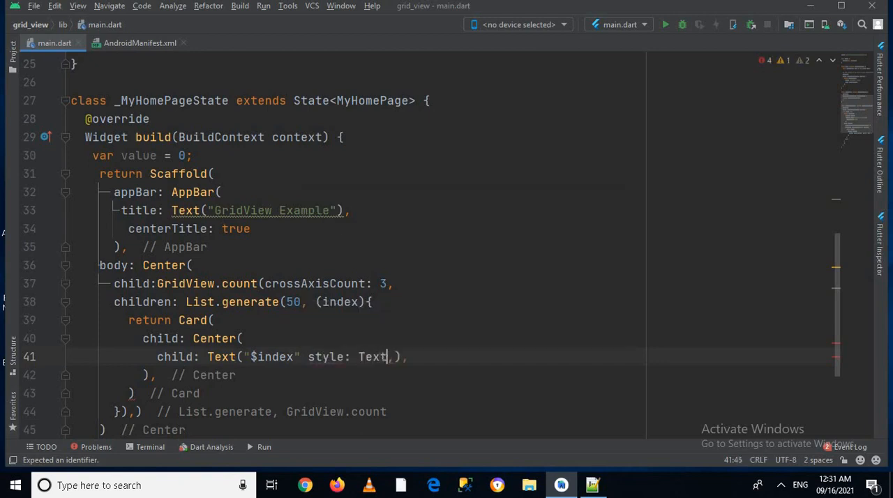
{"action": "type", "text": "Style"}
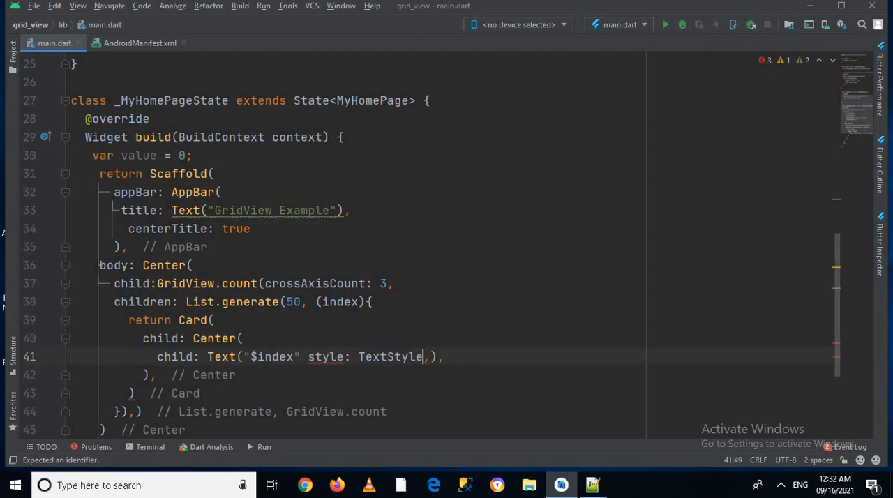
{"action": "type", "text": "()"}
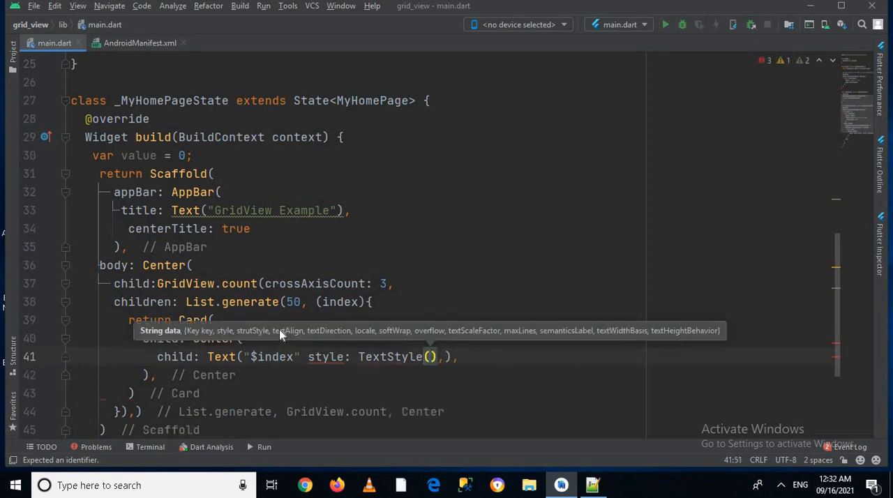
{"action": "type", "text": "fon"}
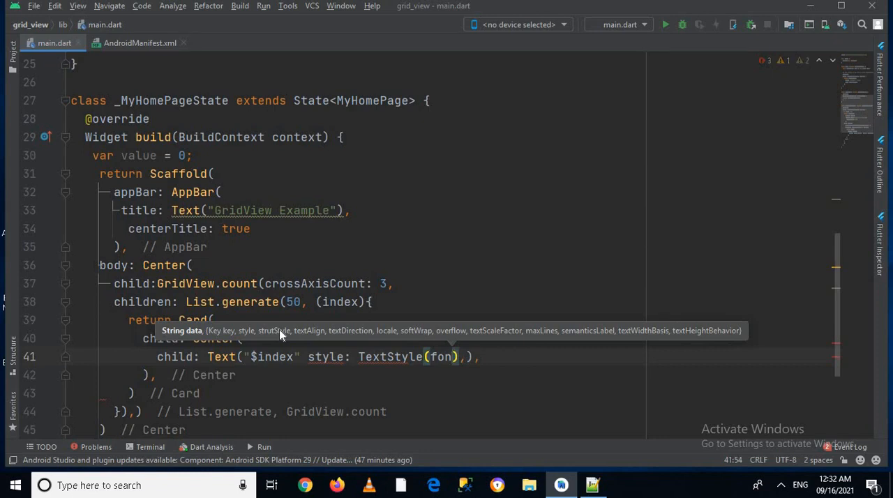
{"action": "type", "text": "fontSize:"}
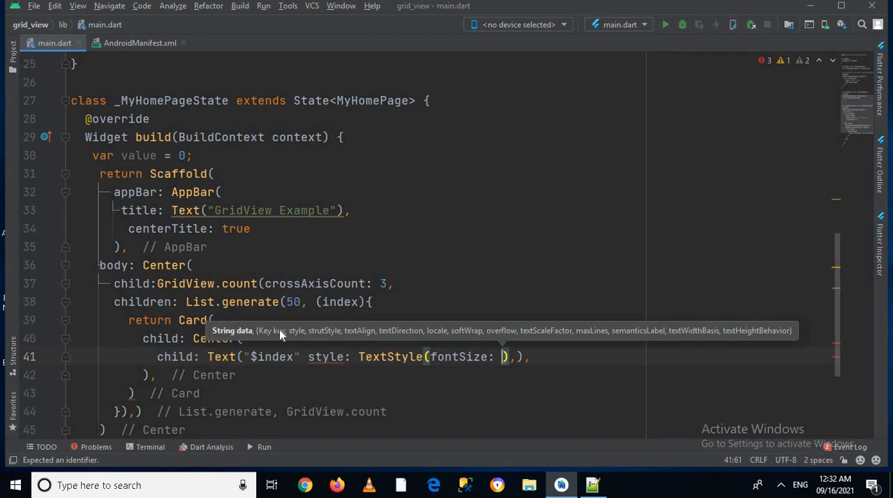
{"action": "type", "text": "1"}
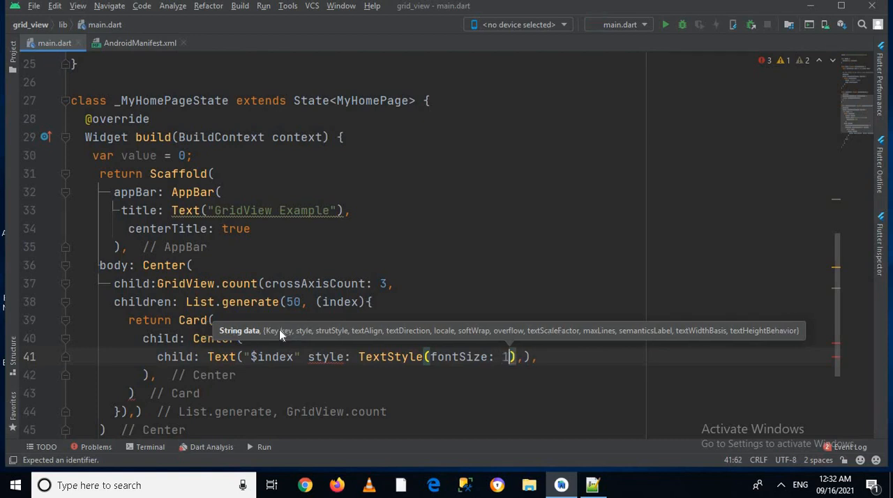
{"action": "type", "text": "8,"}
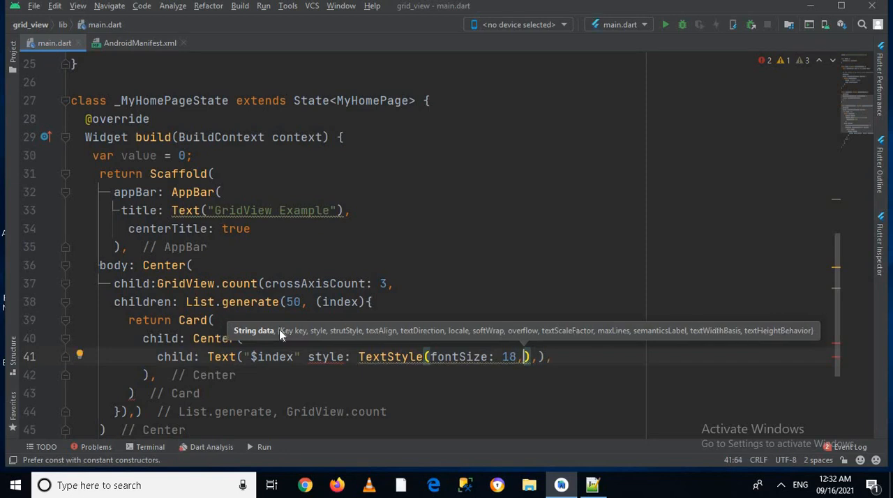
Set the TextStyle color to Colors.white and insert a new line.
{"action": "type", "text": "c"}
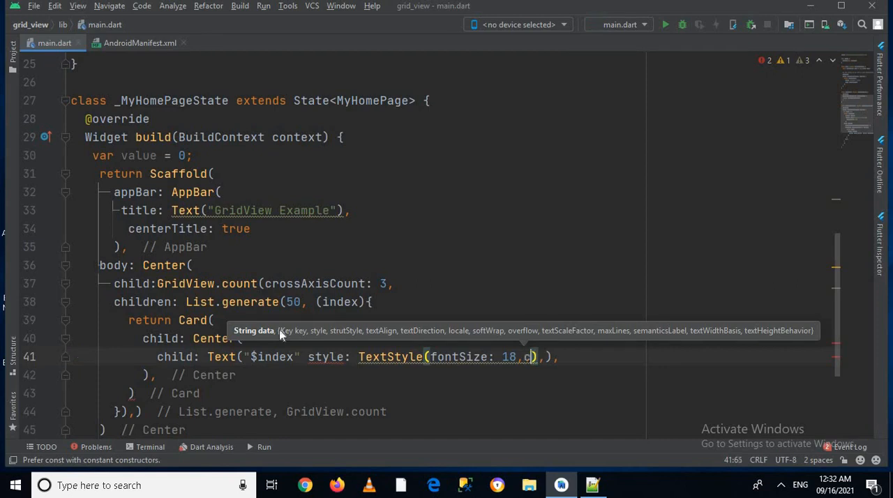
{"action": "type", "text": "olor:"}
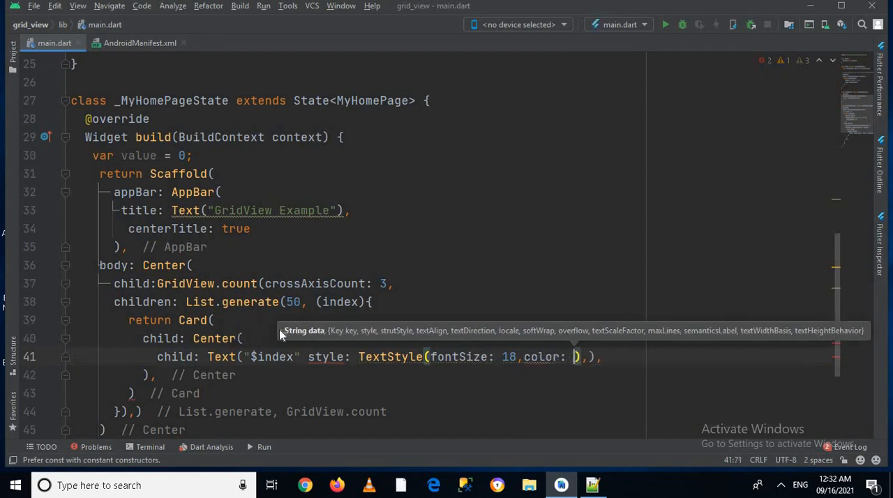
{"action": "type", "text": "Color"}
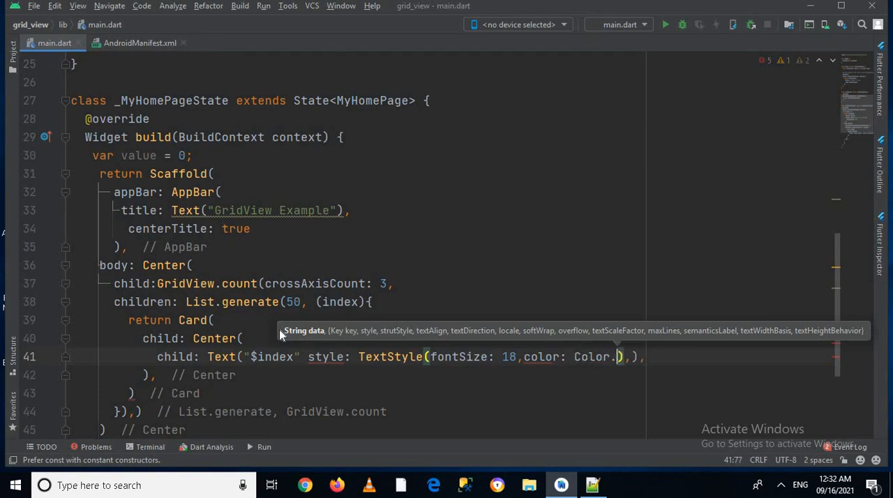
{"action": "type", "text": "."}
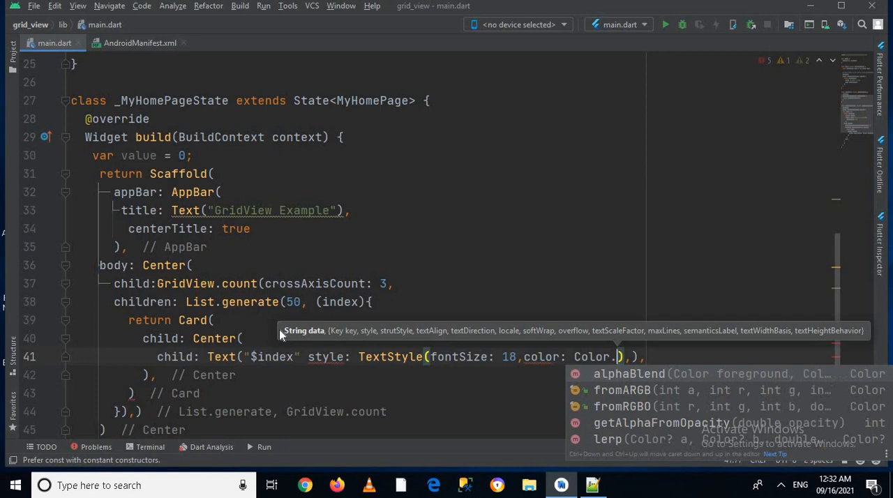
{"action": "type", "text": "whi"}
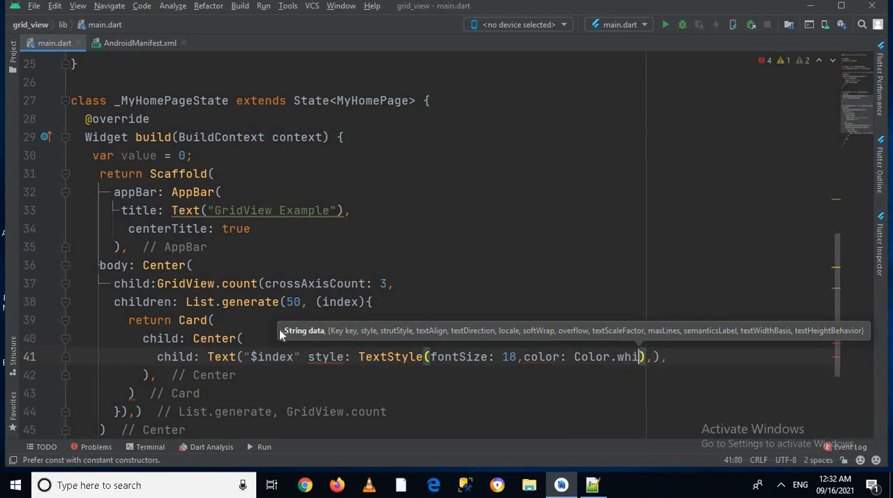
{"action": "type", "text": "te"}
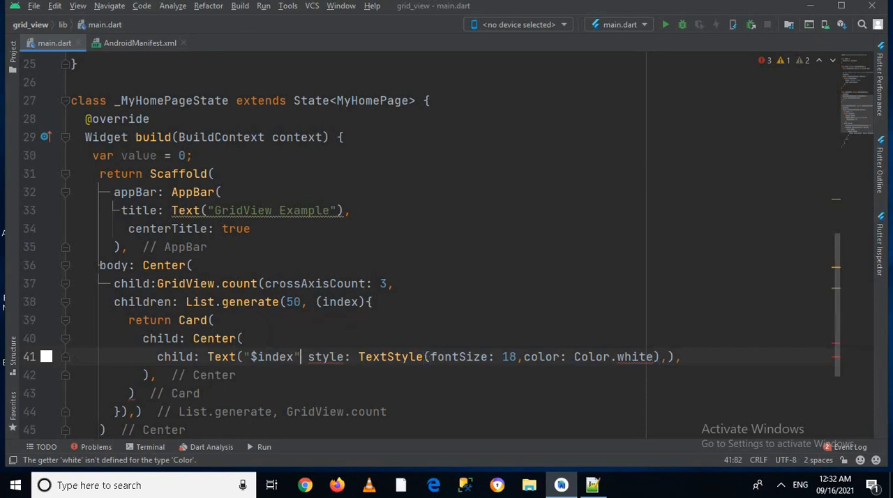
{"action": "type", "text": ","}
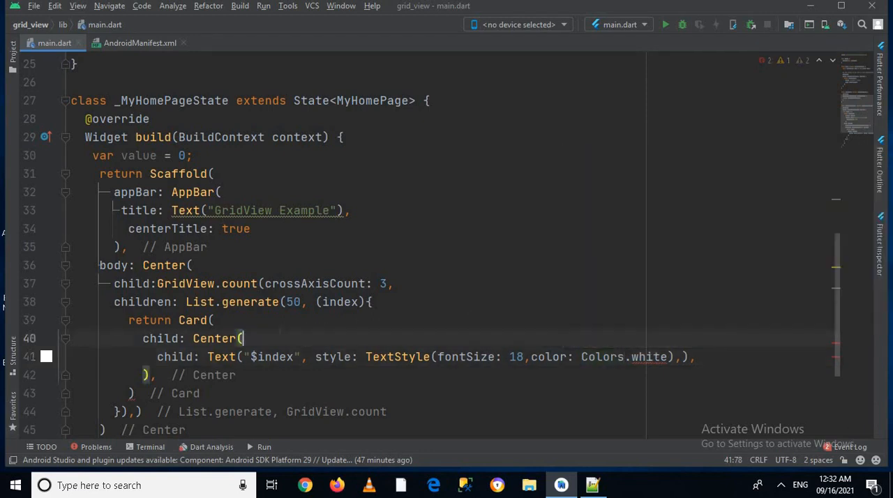
{"action": "key", "text": "Enter"}
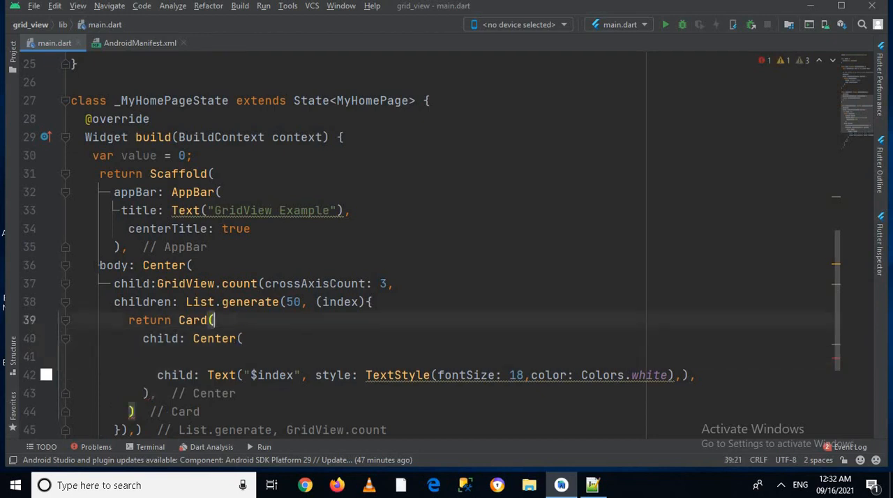
Add color: Colors.blue to the Card above its child.
{"action": "type", "text": "color: ,"}
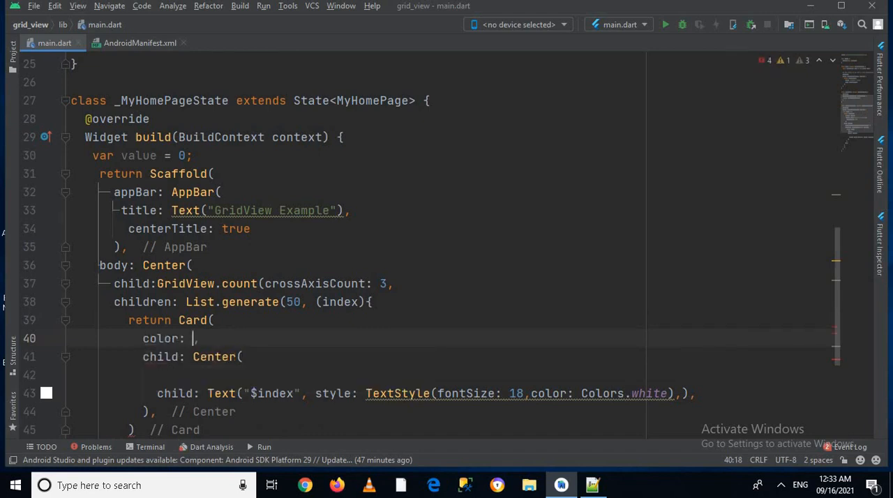
{"action": "type", "text": "Co"}
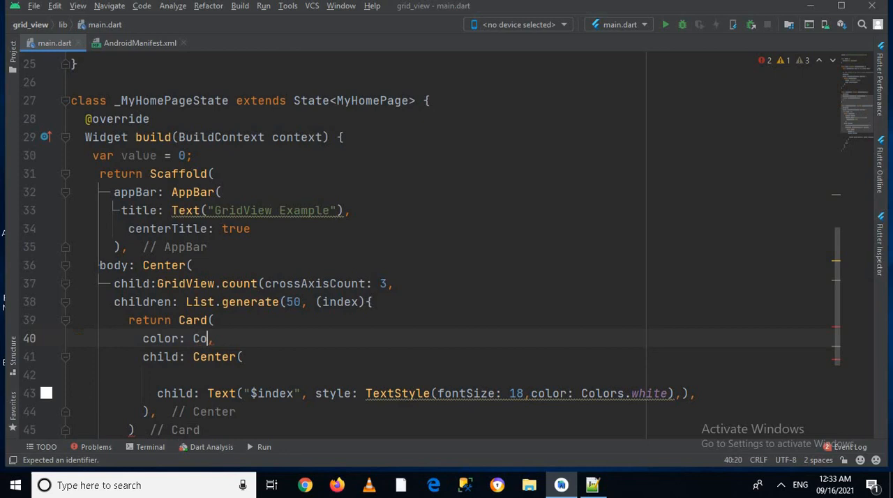
{"action": "type", "text": "lor"}
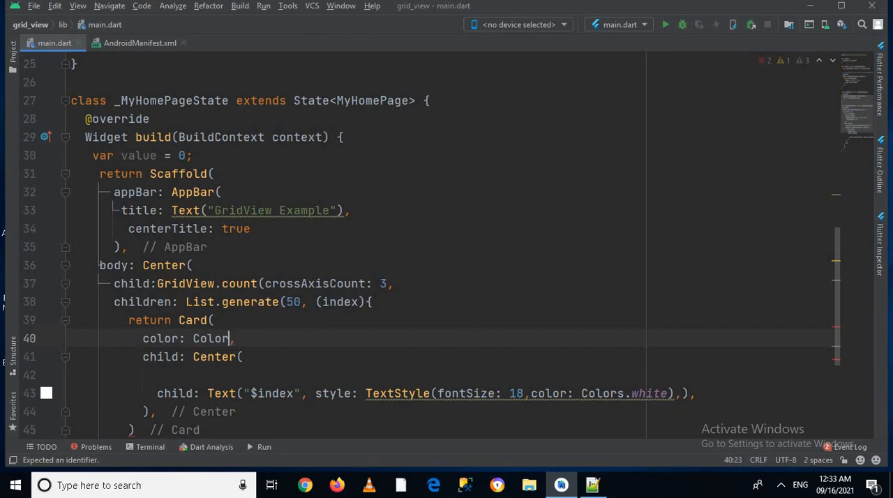
{"action": "type", "text": ".blu"}
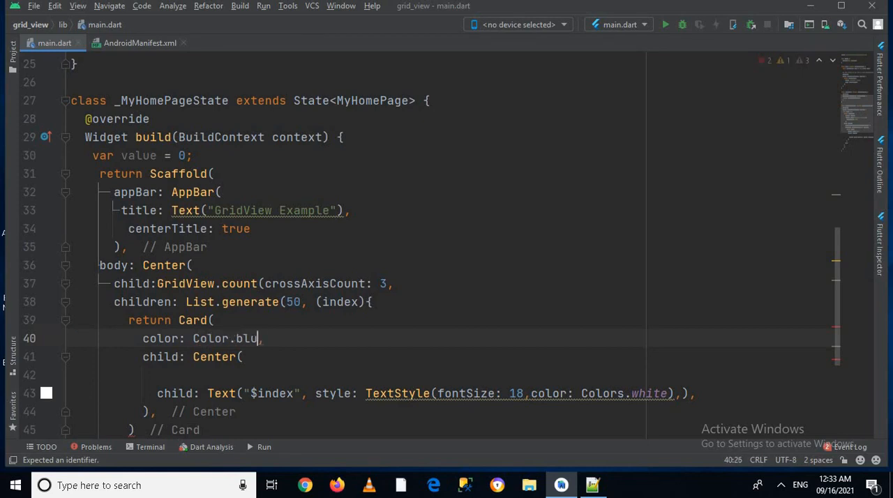
{"action": "type", "text": "e"}
{"action": "left_click", "coordinate": [175, 431]}
{"action": "type", "text": ";"}
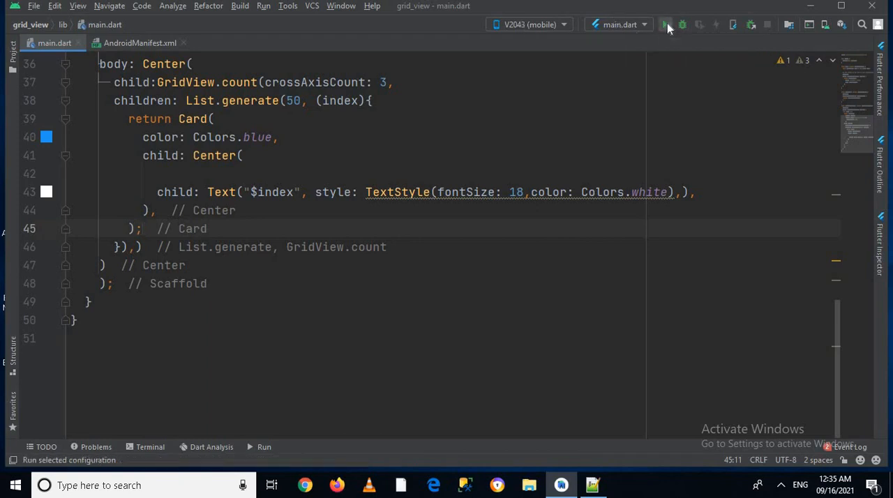
Run the app on the V2043 phone and bring the mirrored screen forward.
{"action": "left_click", "coordinate": [666, 25]}
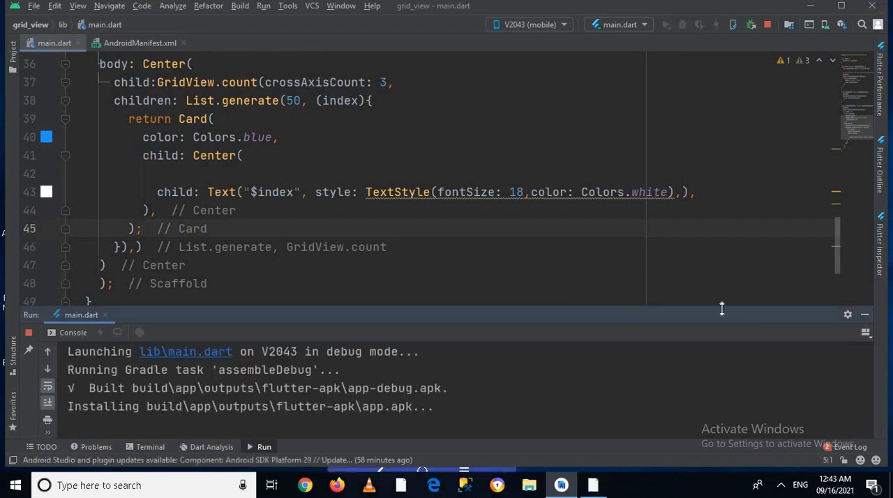
{"action": "mouse_move", "coordinate": [597, 467]}
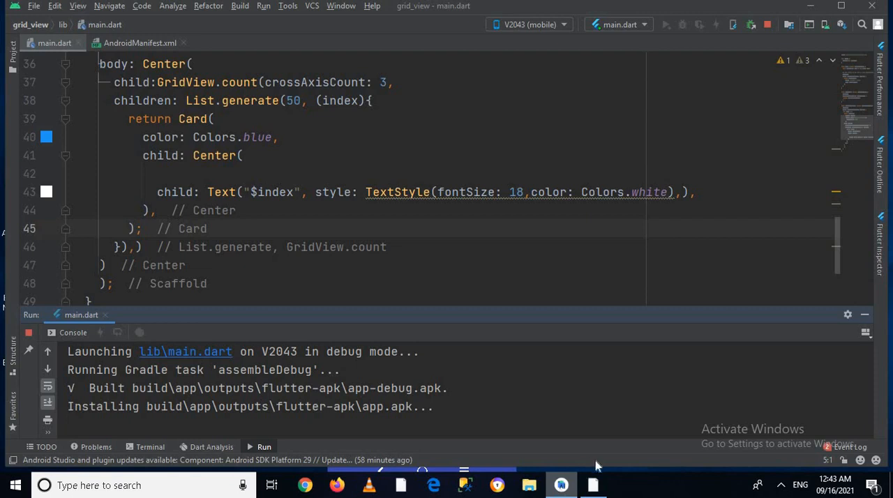
{"action": "left_click", "coordinate": [594, 485]}
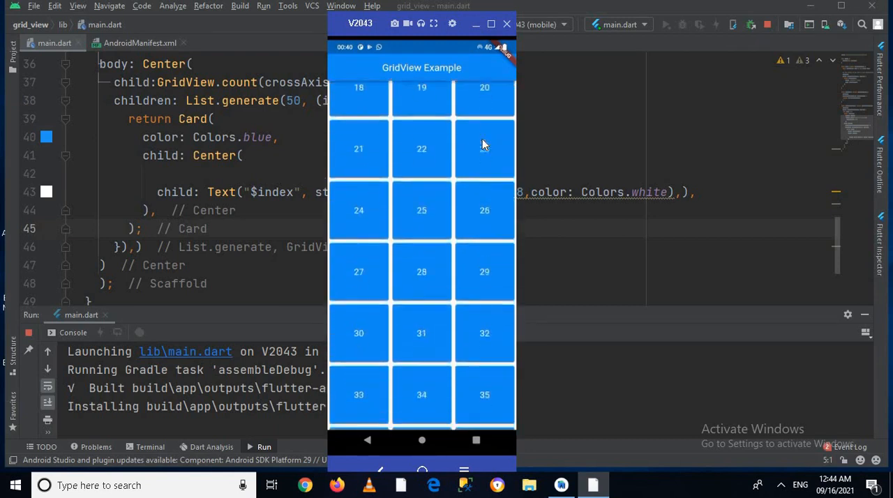
Scroll through the running app's three-column grid of blue numbered cards.
{"action": "scroll", "scroll_direction": "down", "scroll_amount": 3}
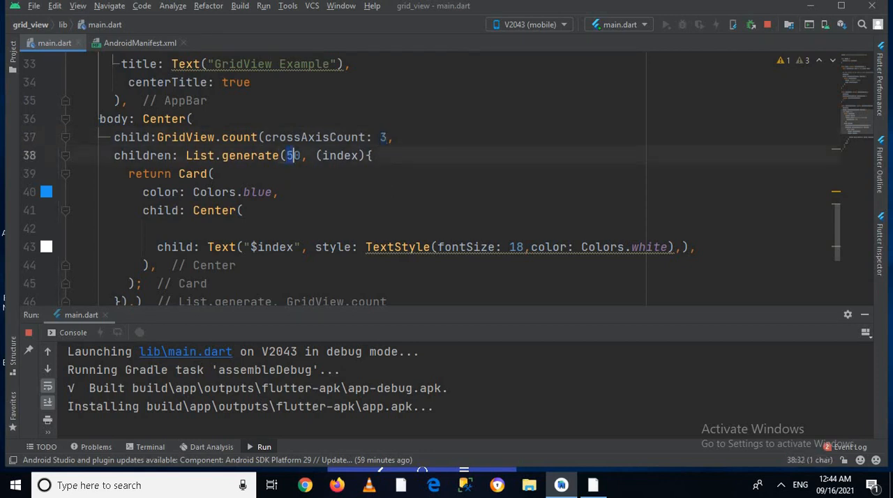
Review List.generate(50) on the Card line, then scroll the phone grid through cards 24–47.
{"action": "type", "text": "0"}
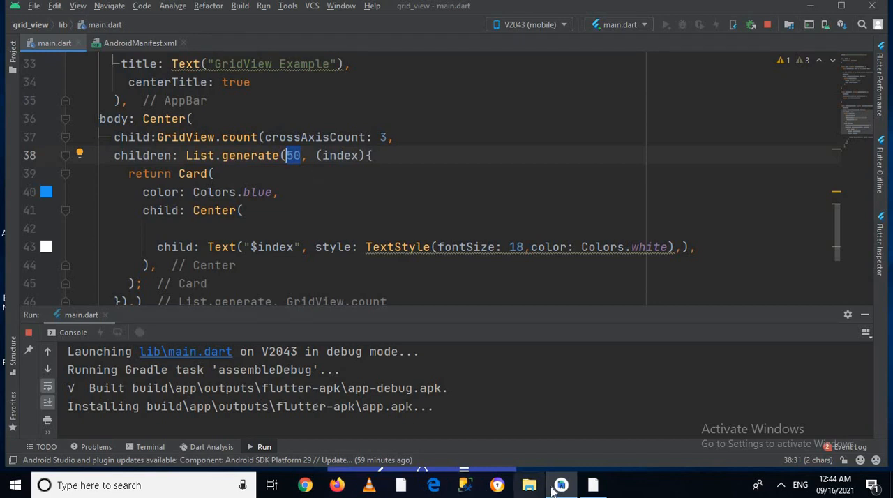
{"action": "mouse_move", "coordinate": [561, 484]}
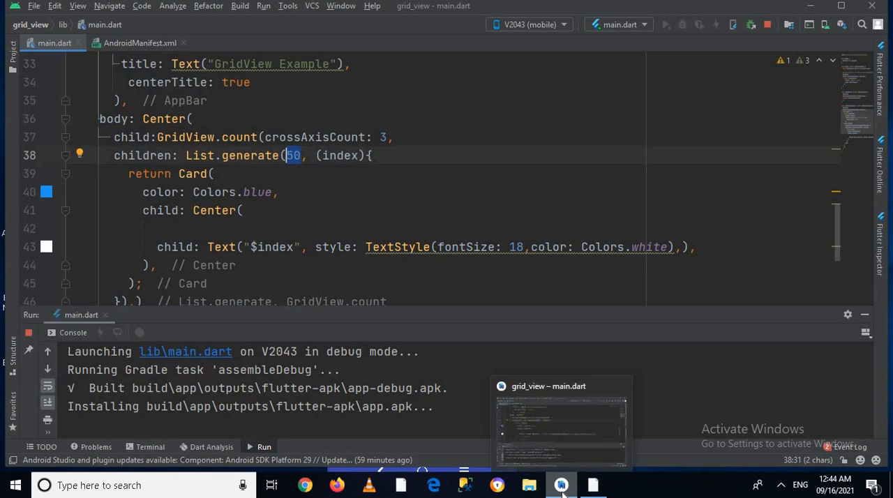
{"action": "mouse_move", "coordinate": [479, 407]}
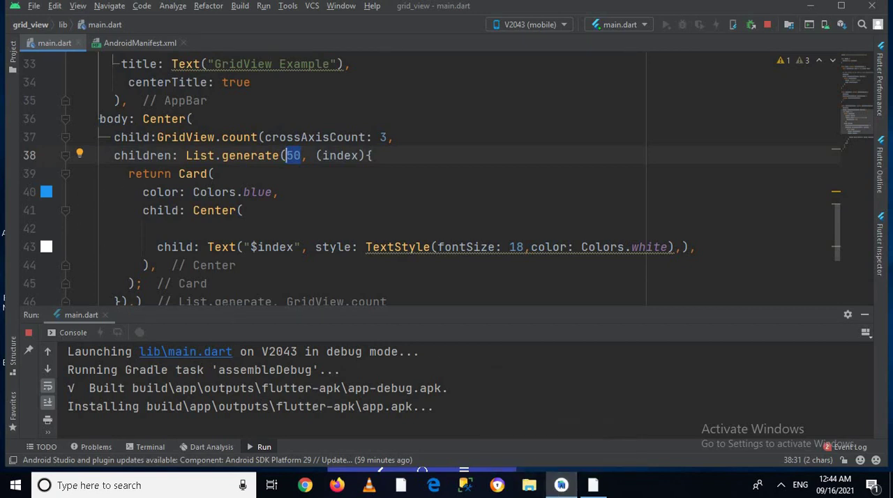
{"action": "left_click", "coordinate": [216, 174]}
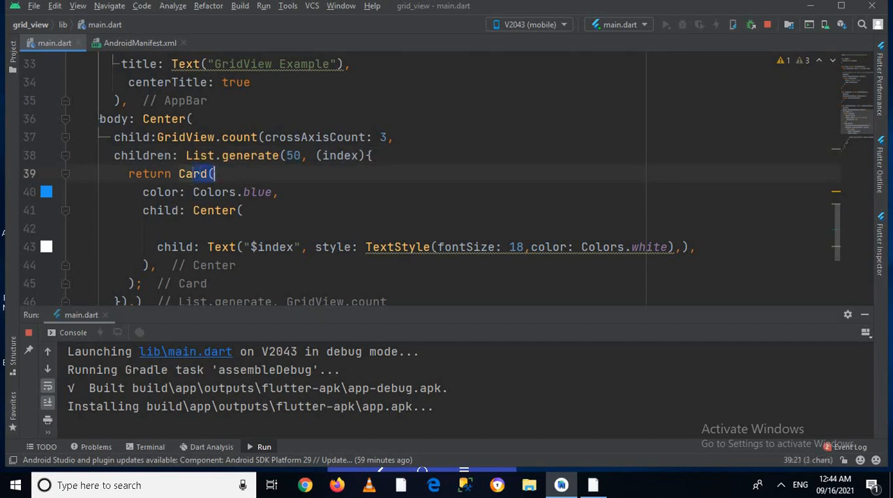
{"action": "left_click", "coordinate": [154, 192]}
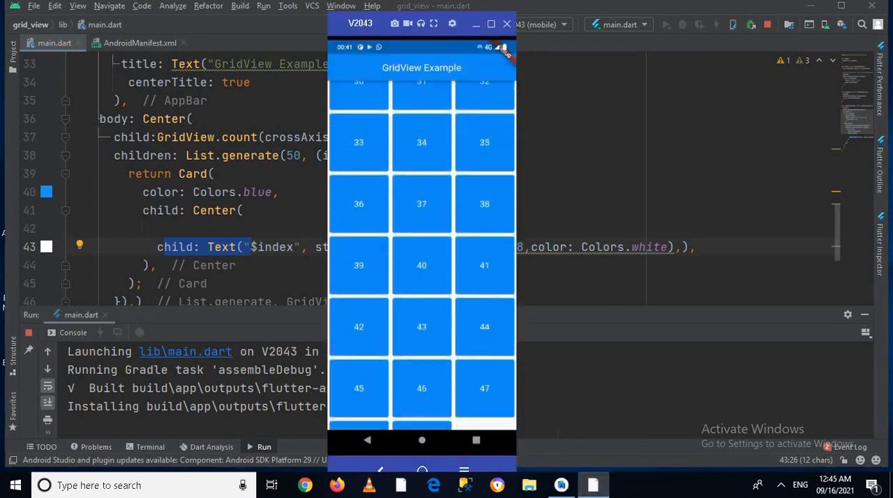
{"action": "scroll", "scroll_direction": "up", "scroll_amount": 3}
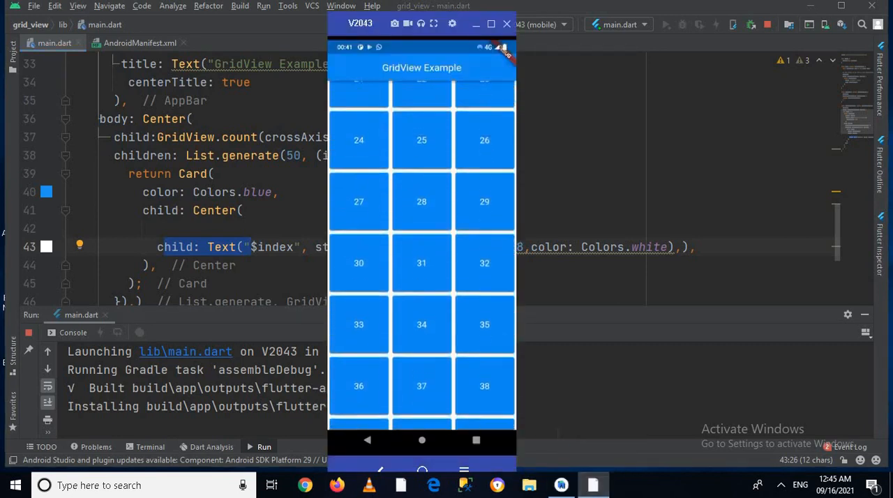